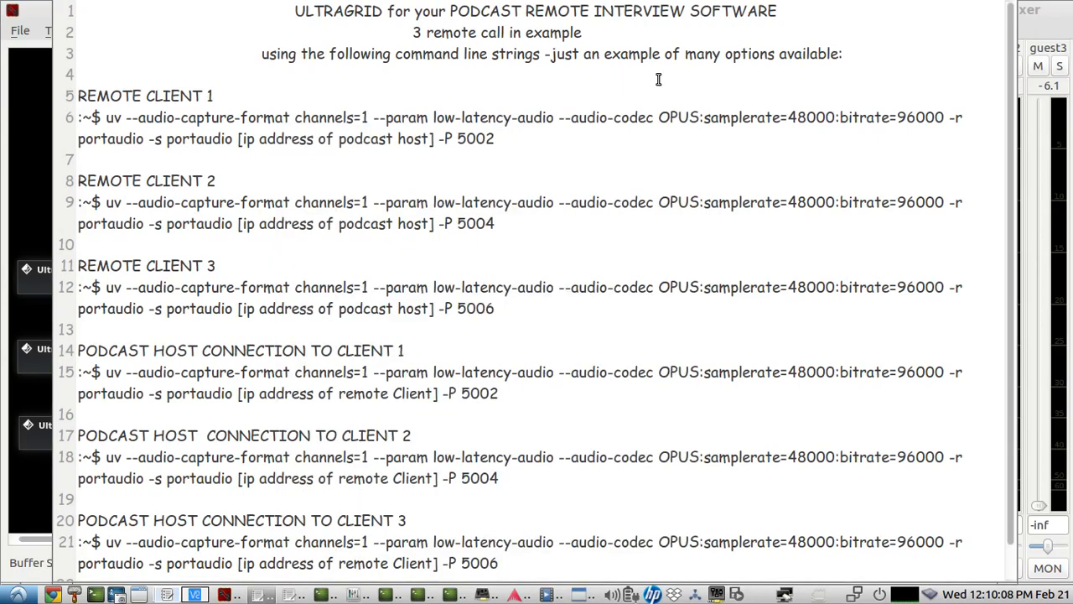
pyautogui.moveTo(899, 60)
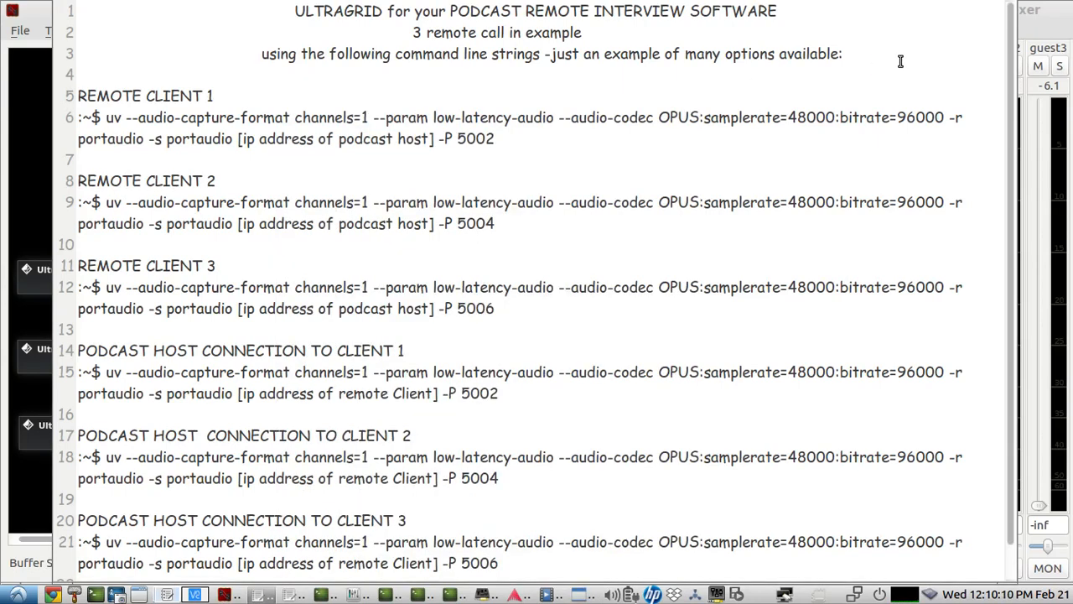
pyautogui.moveTo(466, 564)
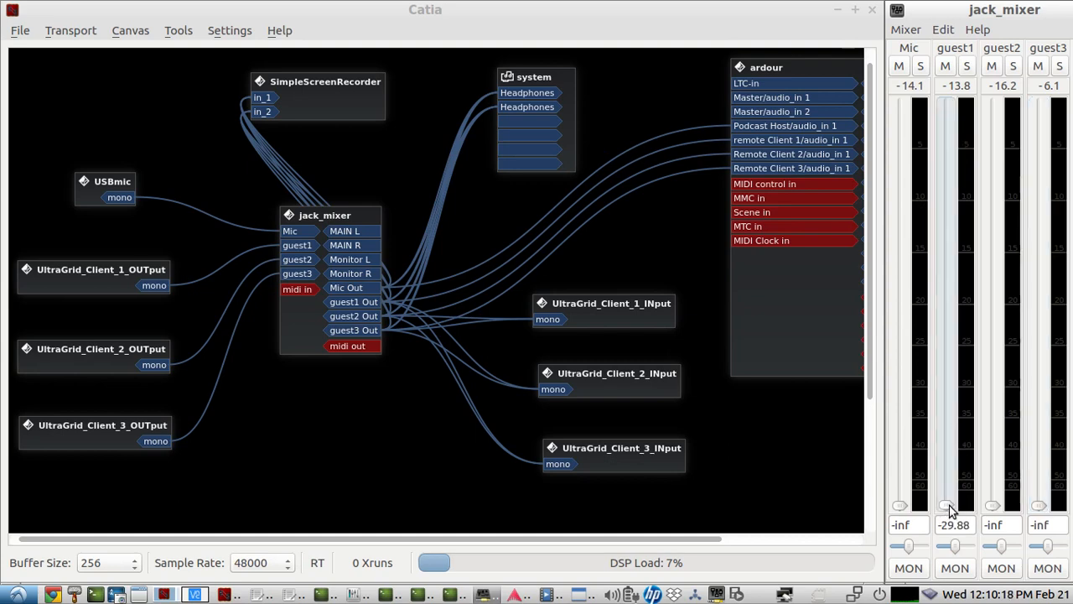
# Bring the guest1 level in jack_mixer up past 0 dB and back down to check its signal.
pyautogui.moveTo(946, 506); pyautogui.dragTo(946, 359)
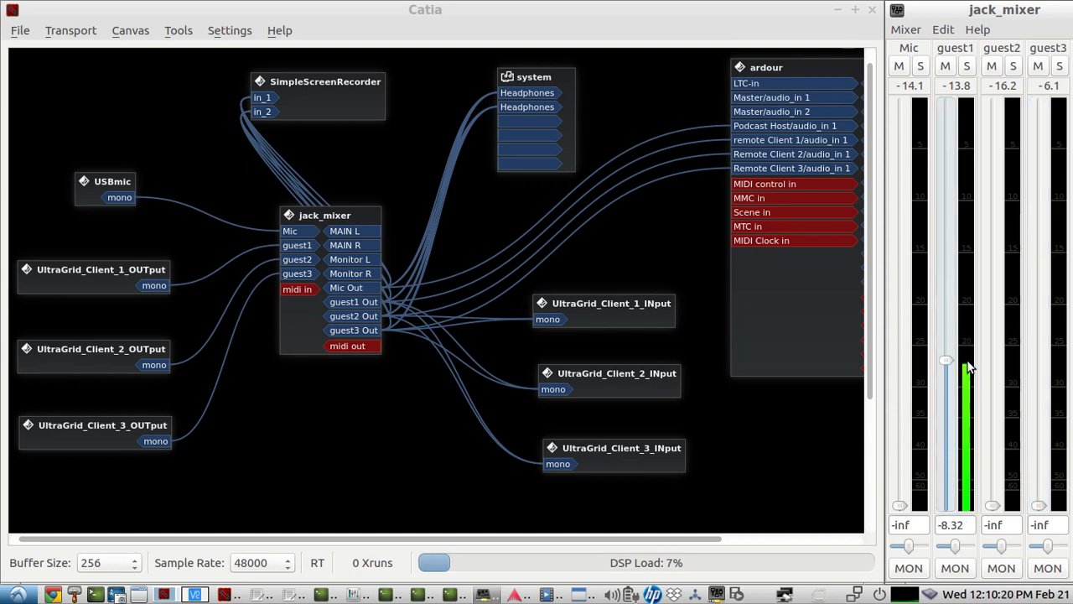
pyautogui.moveTo(946, 361); pyautogui.dragTo(946, 283)
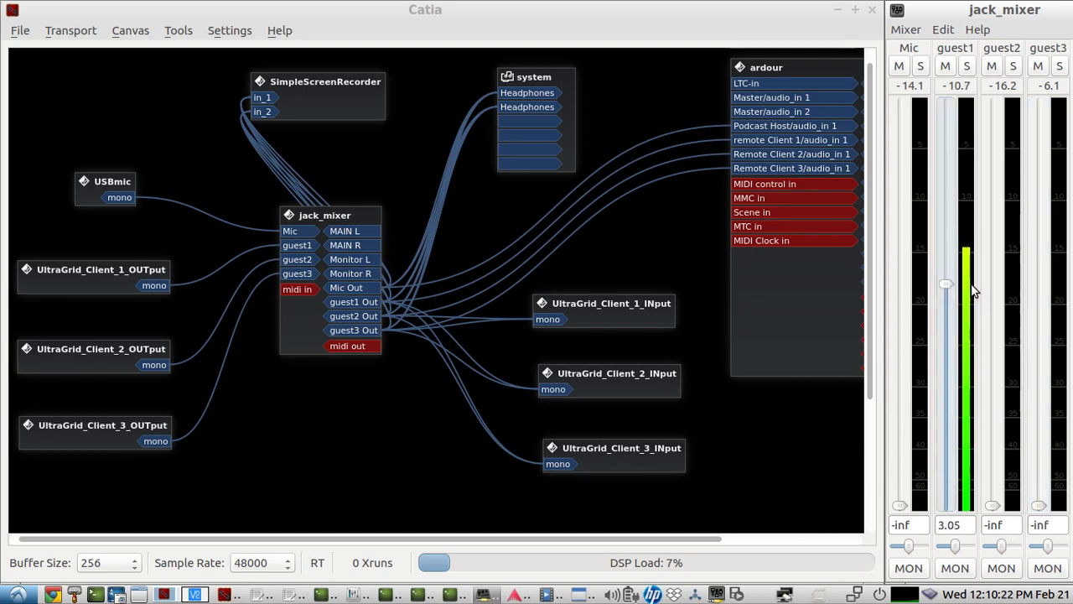
pyautogui.moveTo(946, 281); pyautogui.dragTo(946, 259)
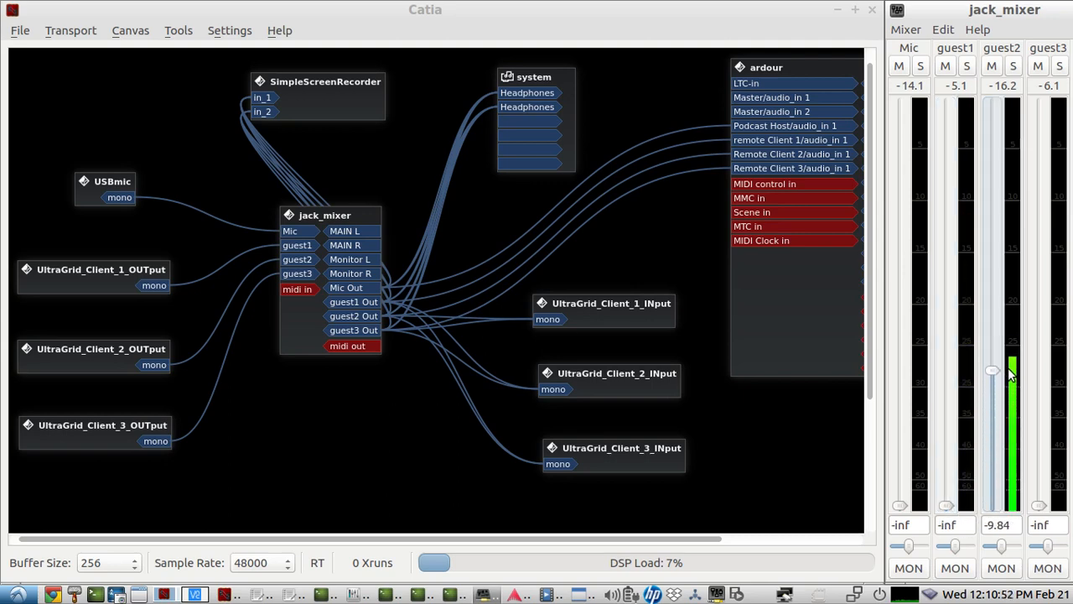
# Bring the guest2 level up past 0 dB and back down to check its signal.
pyautogui.moveTo(993, 372); pyautogui.dragTo(993, 312)
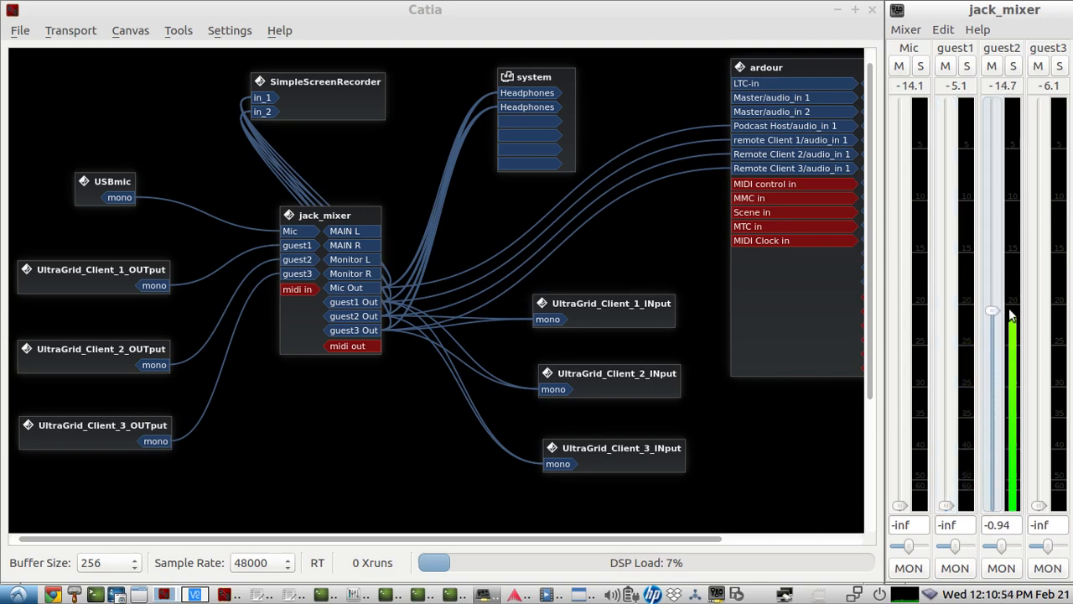
pyautogui.moveTo(993, 310); pyautogui.dragTo(1013, 288)
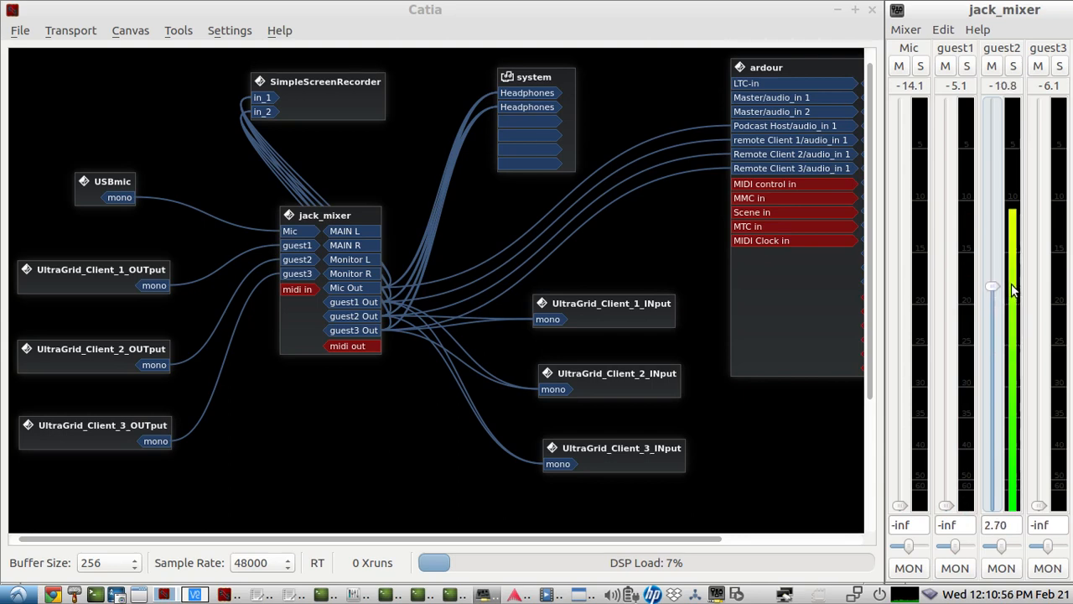
pyautogui.moveTo(993, 288); pyautogui.dragTo(993, 268)
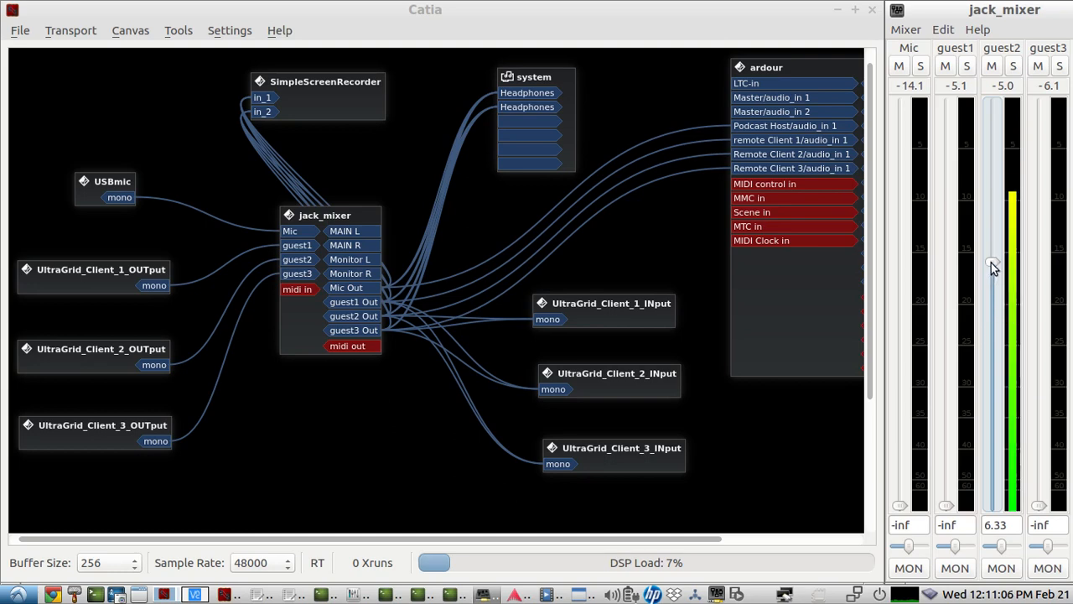
pyautogui.moveTo(993, 268); pyautogui.dragTo(993, 322)
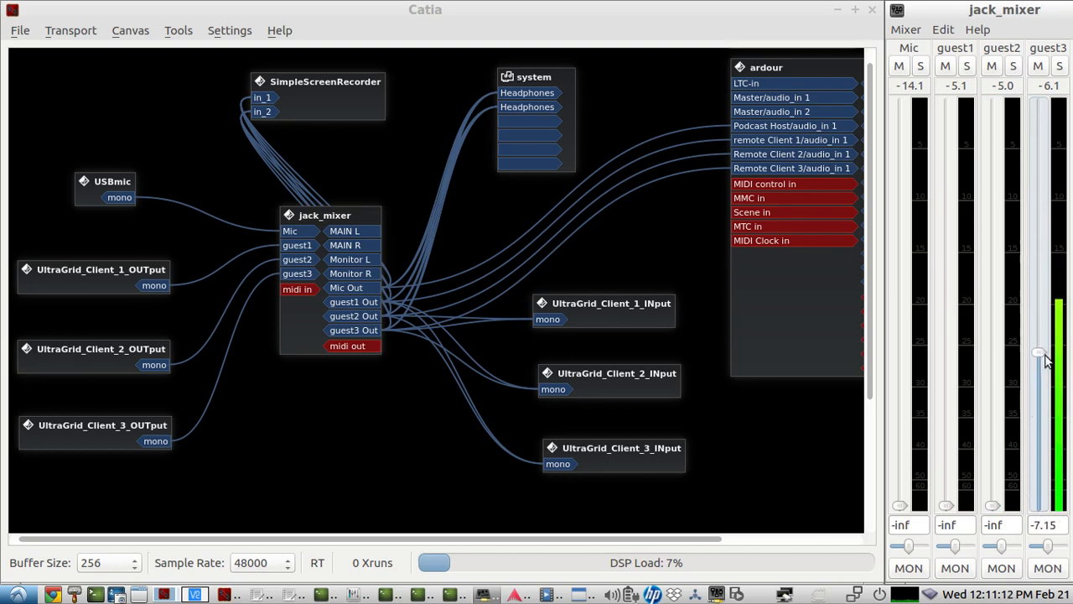
# Raise the guest3 level to test it, then turn it back down.
pyautogui.moveTo(1038, 352); pyautogui.dragTo(1038, 288)
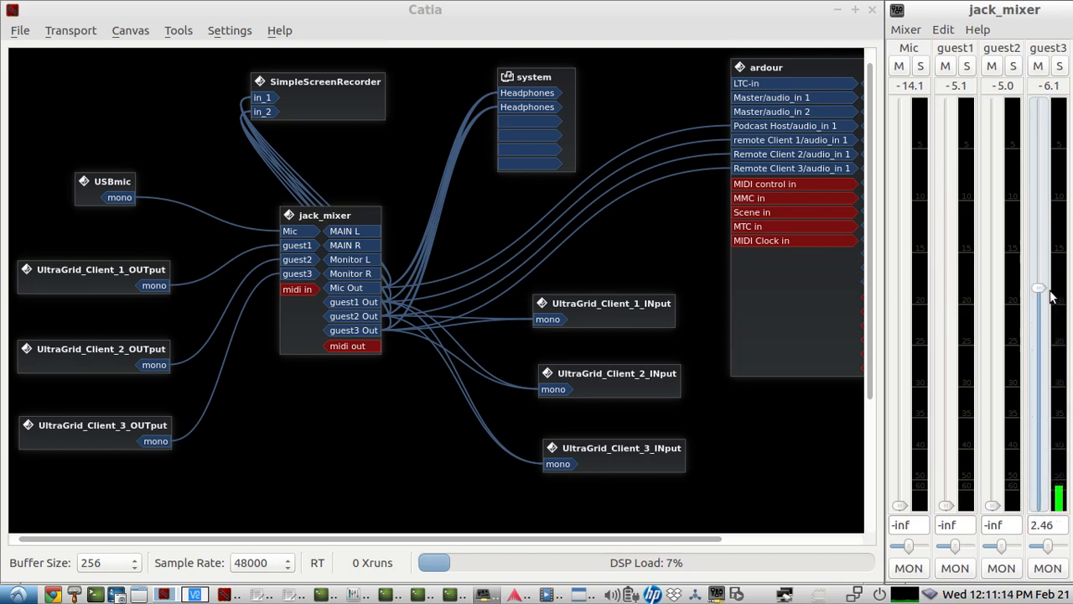
pyautogui.moveTo(1039, 288); pyautogui.dragTo(1040, 299)
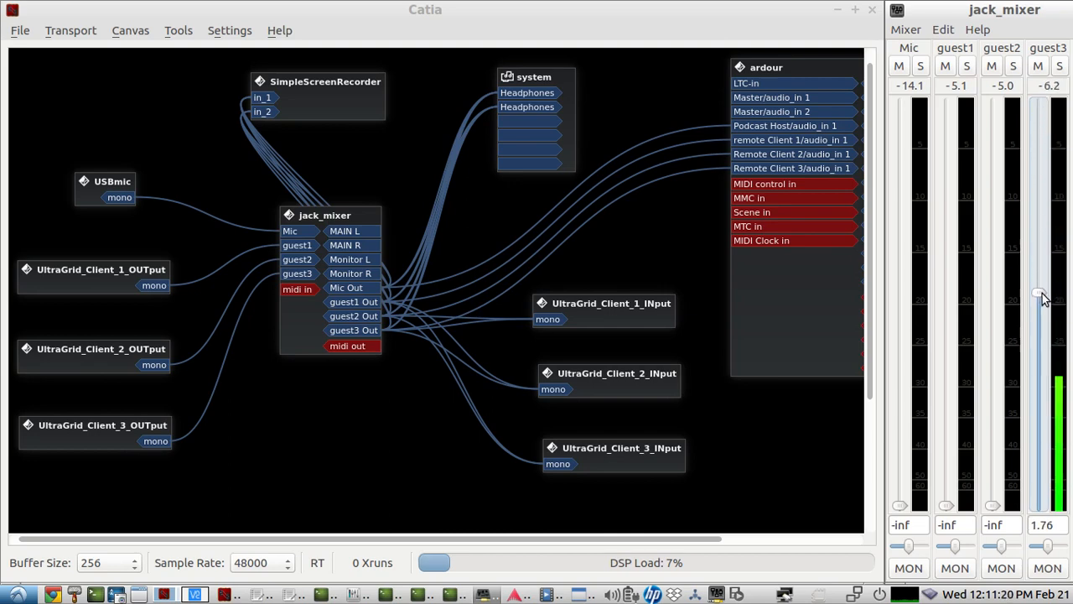
pyautogui.moveTo(1039, 298); pyautogui.dragTo(1040, 306)
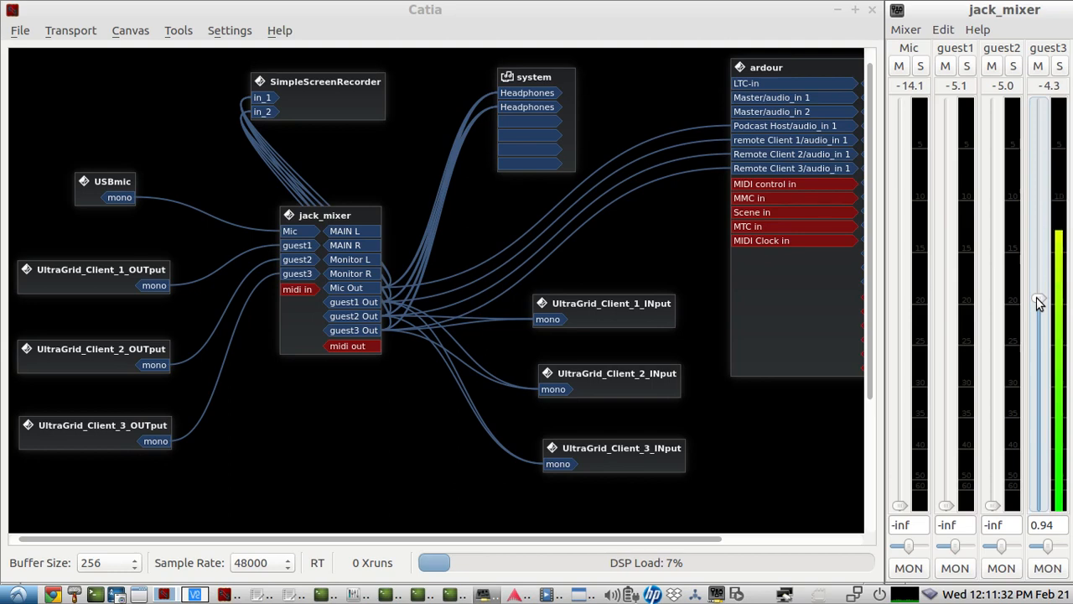
pyautogui.moveTo(1039, 303); pyautogui.dragTo(1040, 332)
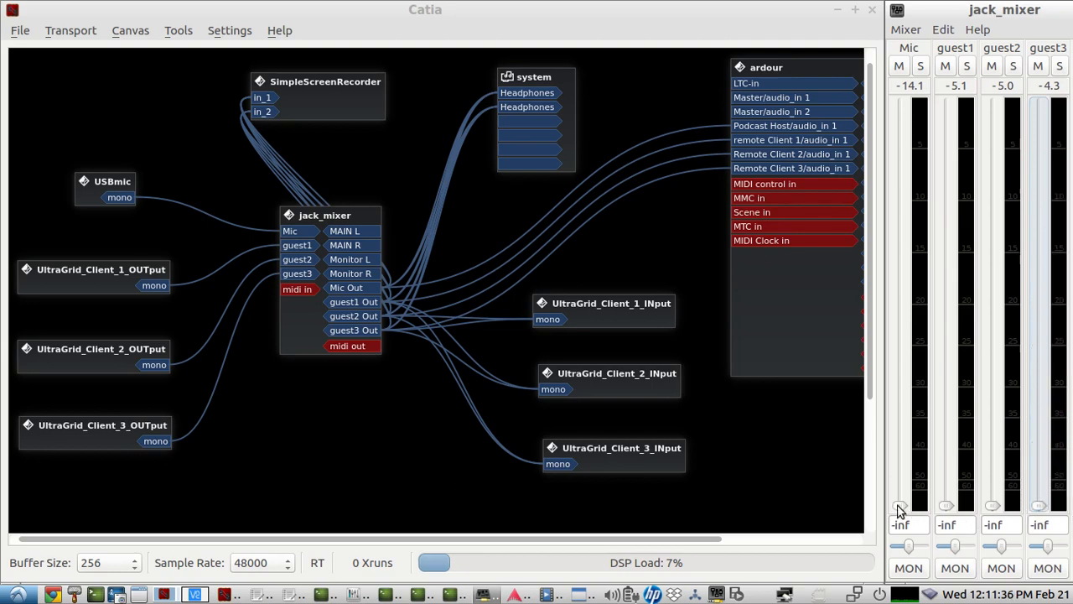
# Raise the Mic level to test its signal, then bring it back down.
pyautogui.moveTo(901, 503); pyautogui.dragTo(900, 399)
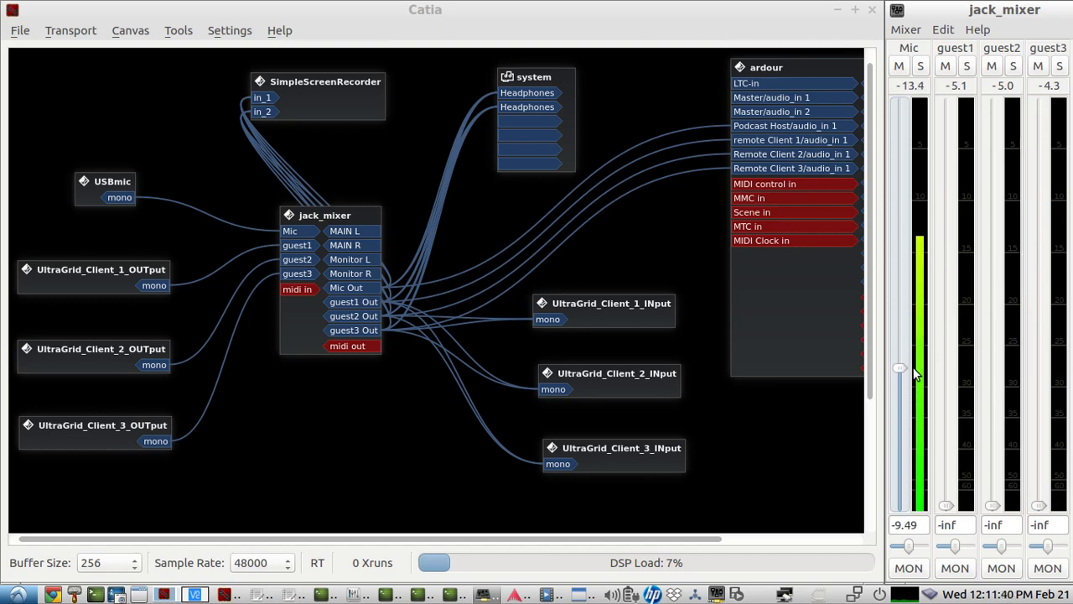
pyautogui.moveTo(899, 368); pyautogui.dragTo(899, 327)
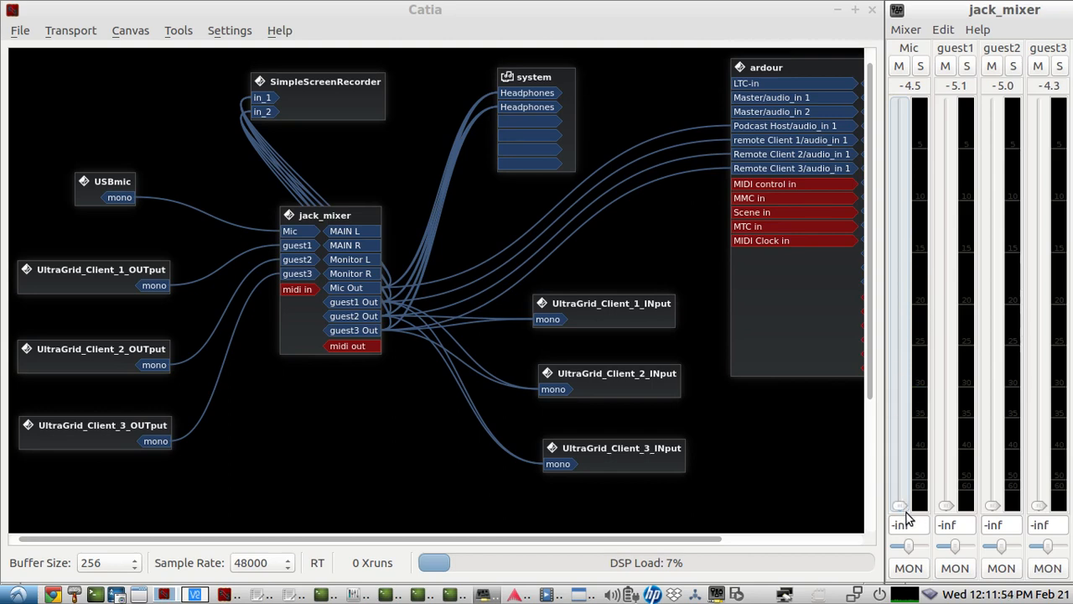
pyautogui.click(285, 597)
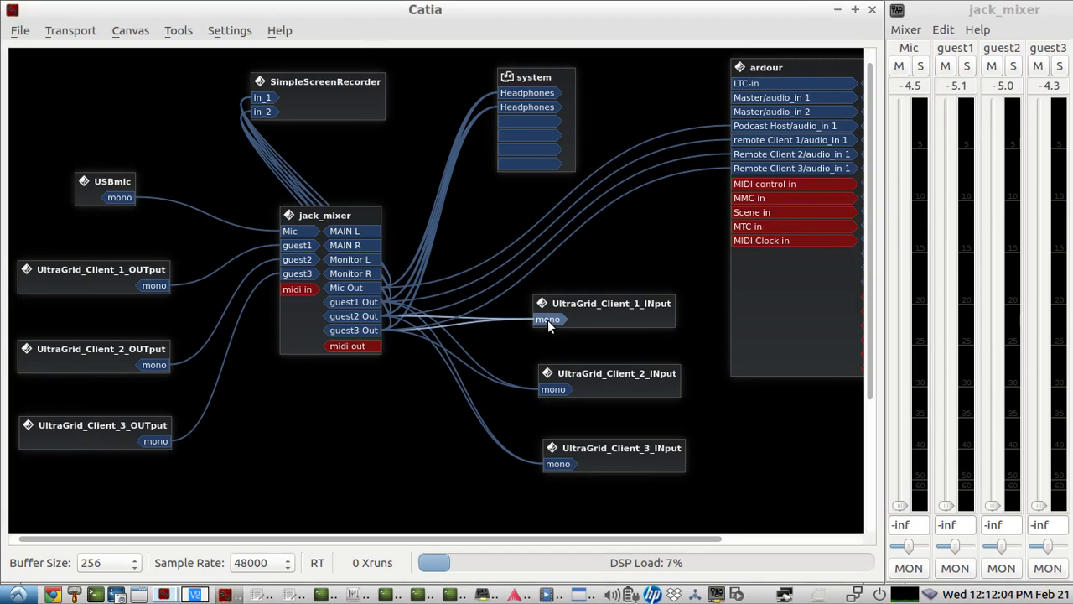
pyautogui.moveTo(553, 389)
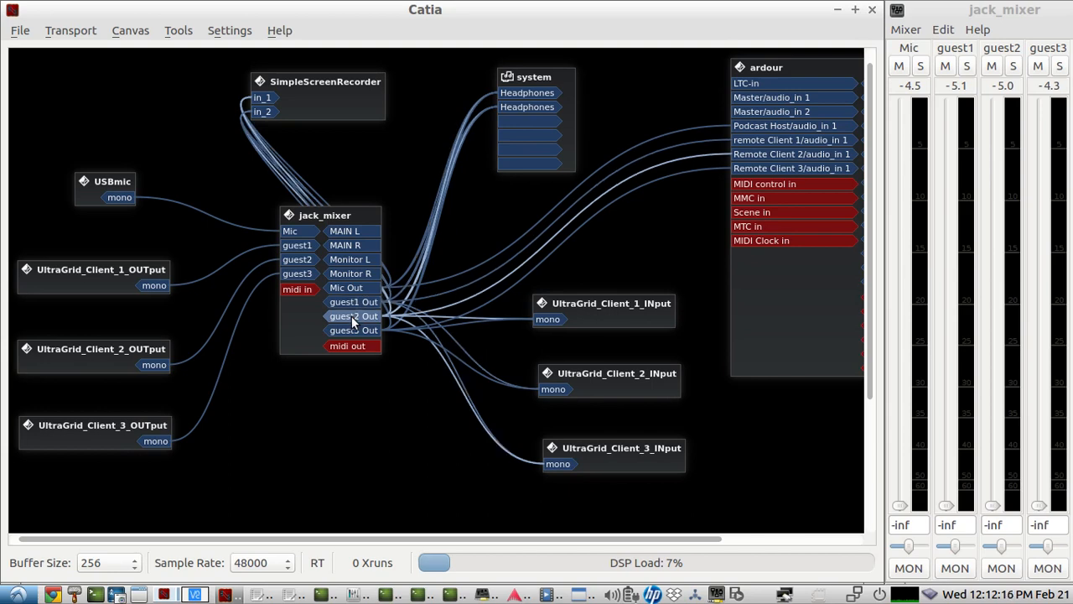
pyautogui.moveTo(352, 331)
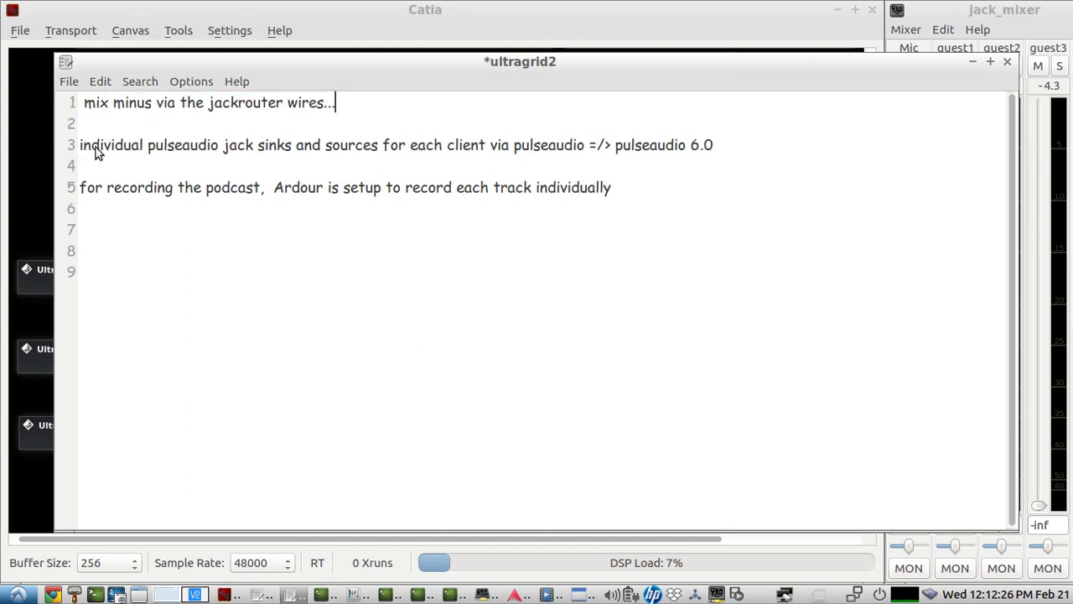
# Mark the notes line about per-client PulseAudio JACK sinks, then go to the volume controls.
pyautogui.moveTo(191, 145); pyautogui.dragTo(714, 144)
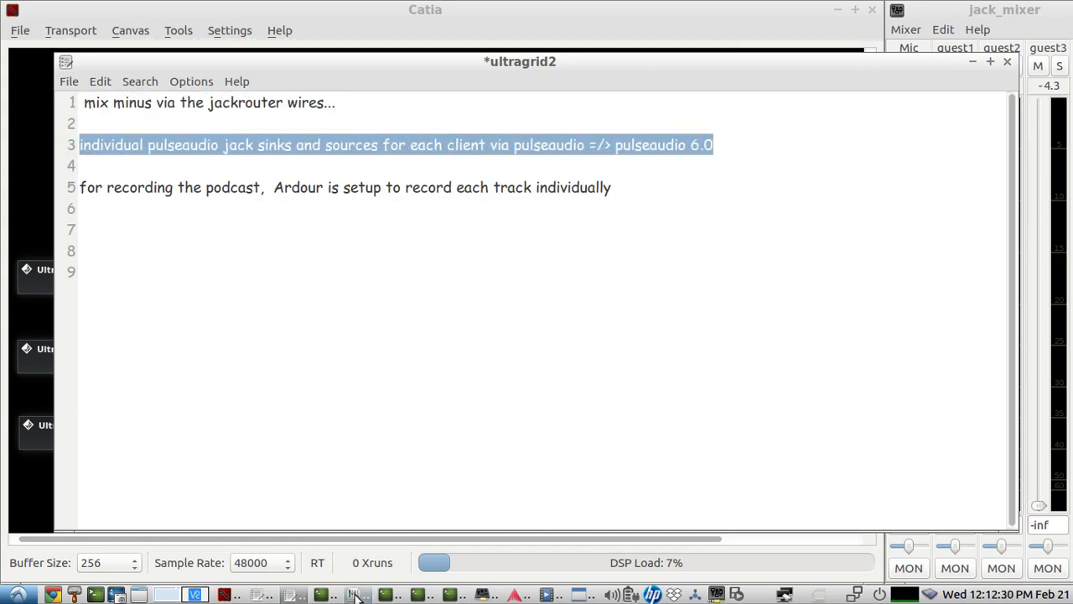
pyautogui.click(355, 591)
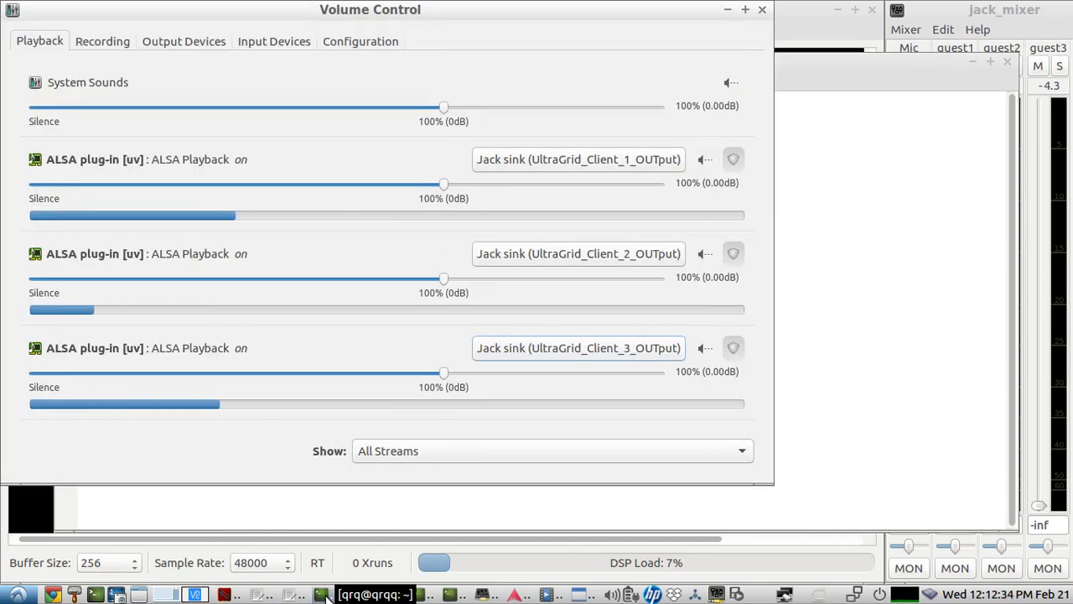
pyautogui.click(382, 591)
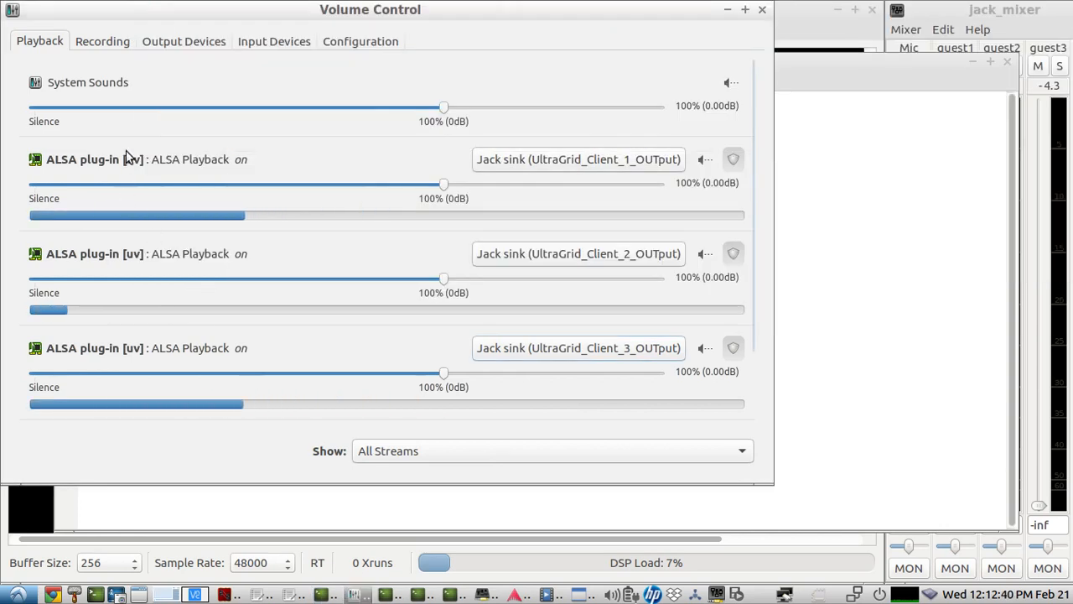
pyautogui.click(104, 41)
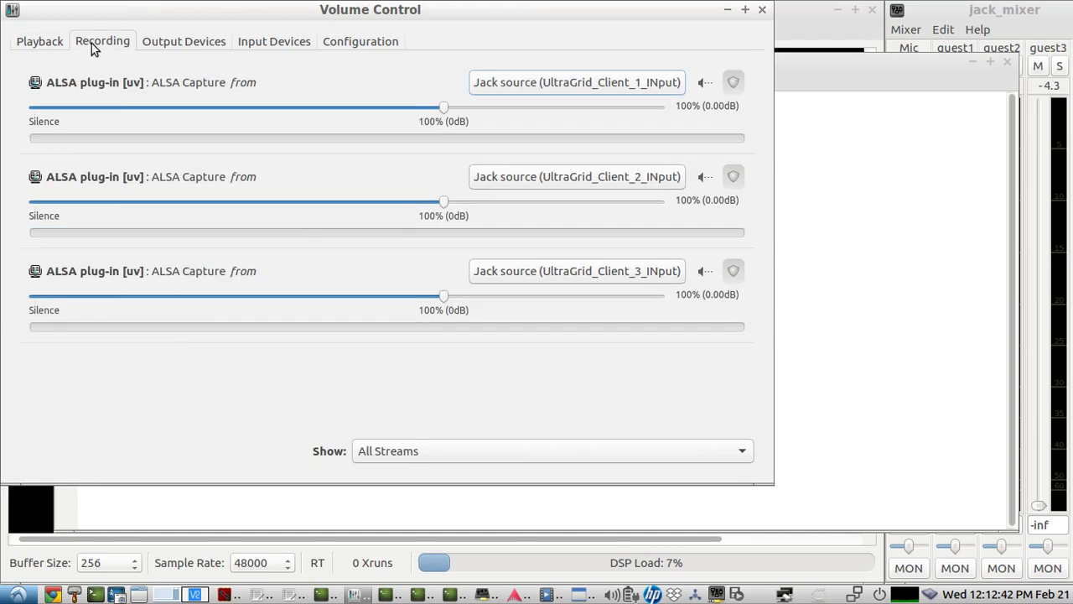
pyautogui.moveTo(54, 50)
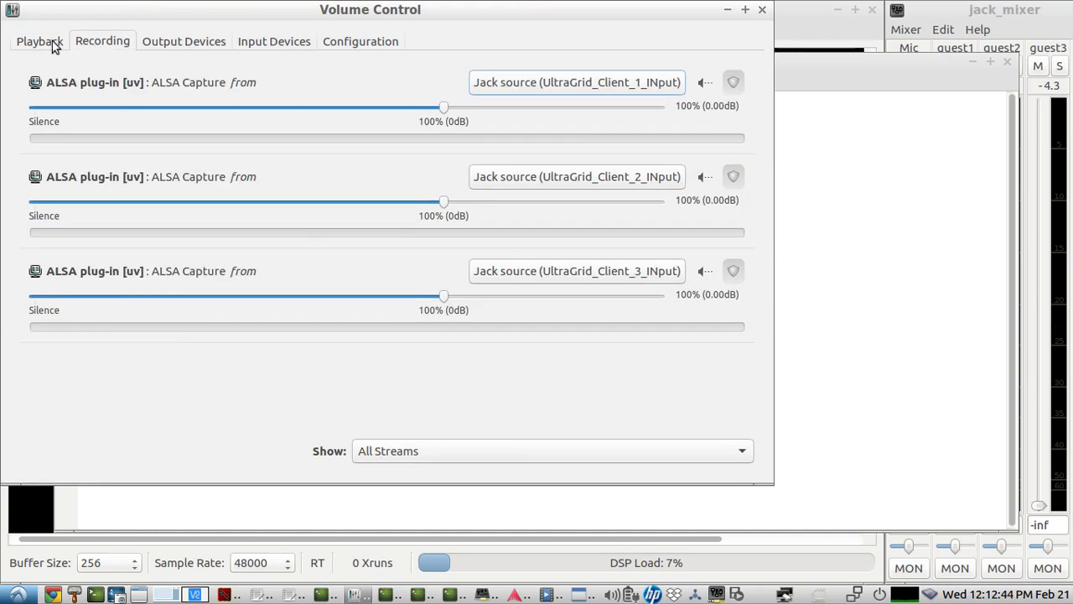
pyautogui.click(39, 40)
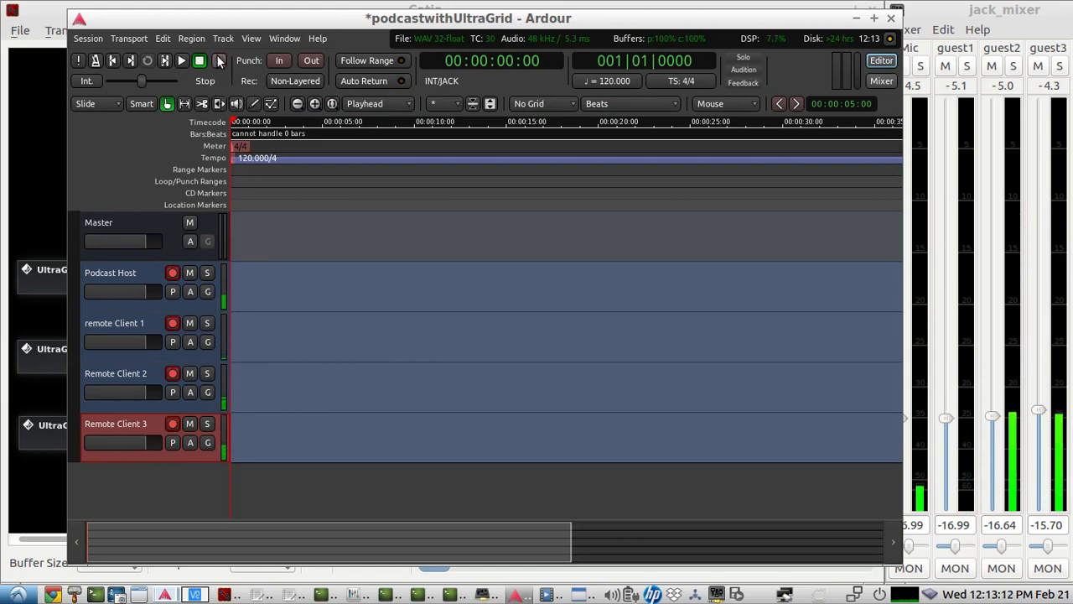
# Record about 22 seconds onto the four armed host and remote-guest tracks.
pyautogui.click(181, 60)
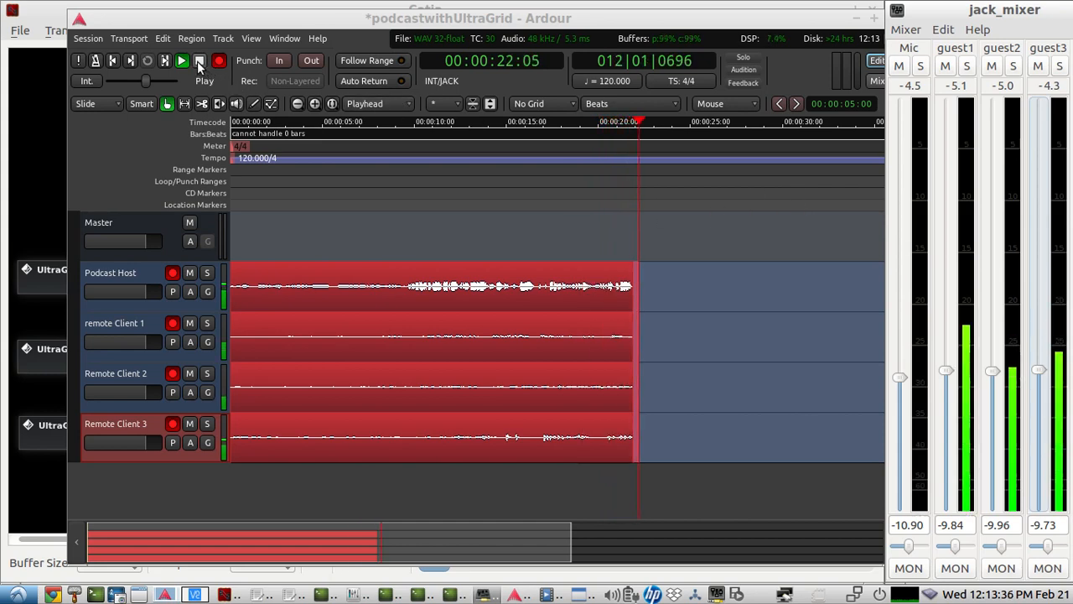
pyautogui.click(181, 60)
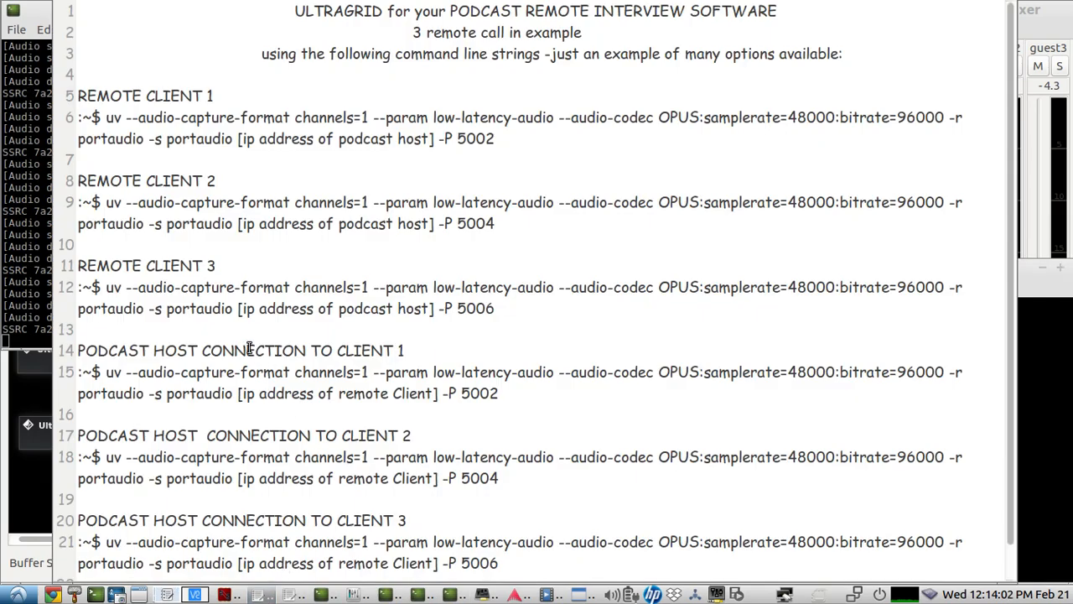
# Select part of the UltraGrid command lines for the remote clients in the notes.
pyautogui.moveTo(102, 372); pyautogui.dragTo(282, 392)
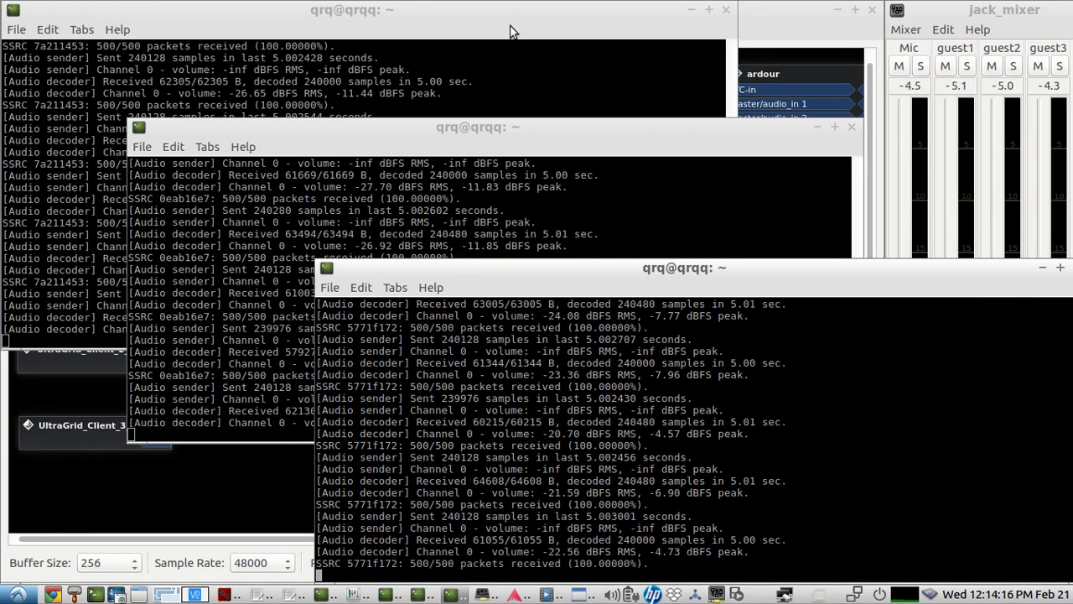
# Raise the first UltraGrid terminal to show its audio send and decode log.
pyautogui.click(352, 9)
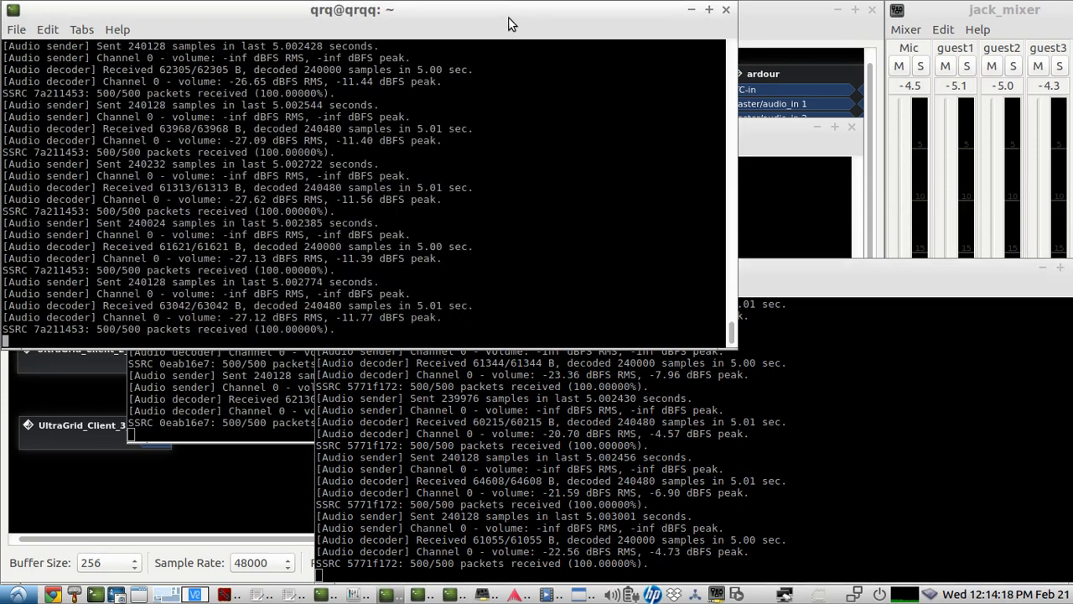